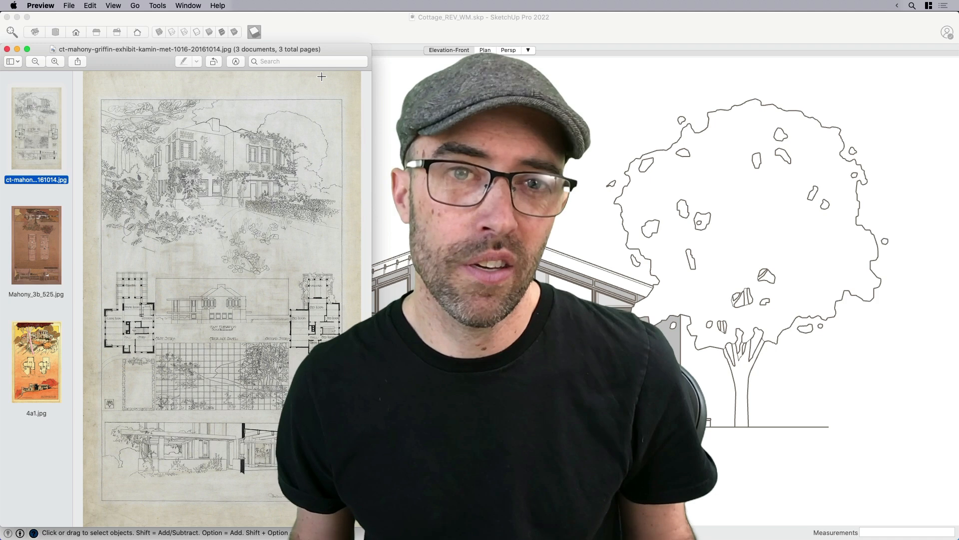
Step: Browse the pencil house drawing and the 4a1 poster, ending on Mahony_3b_525.jpg in Preview
left_click(35, 360)
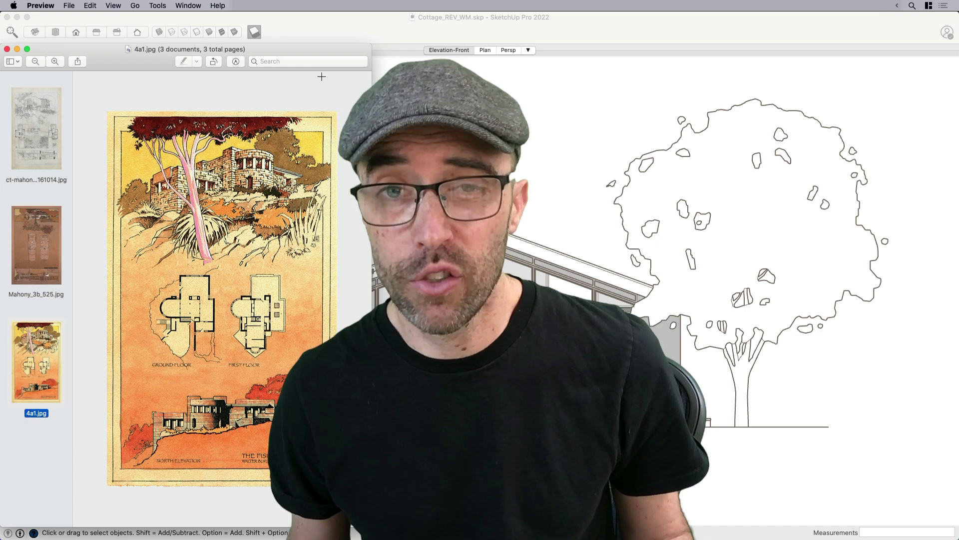
left_click(36, 244)
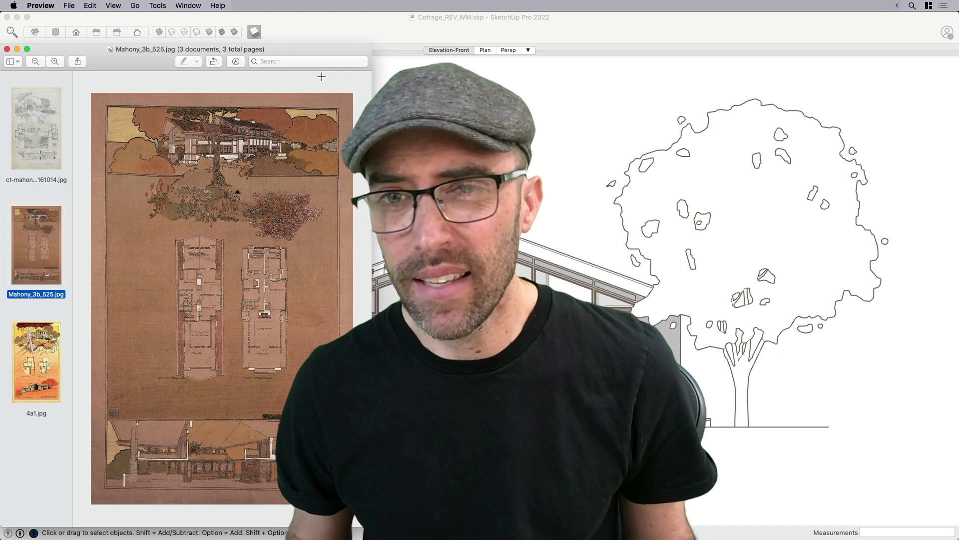
left_click(36, 128)
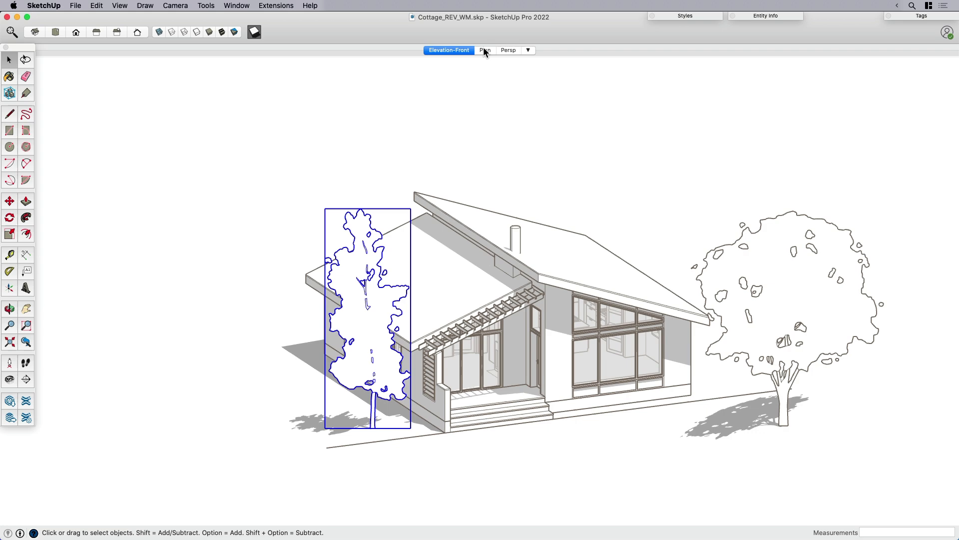
Step: View the cottage model's Plan scene, then the Persp scene showing both outline trees
left_click(484, 49)
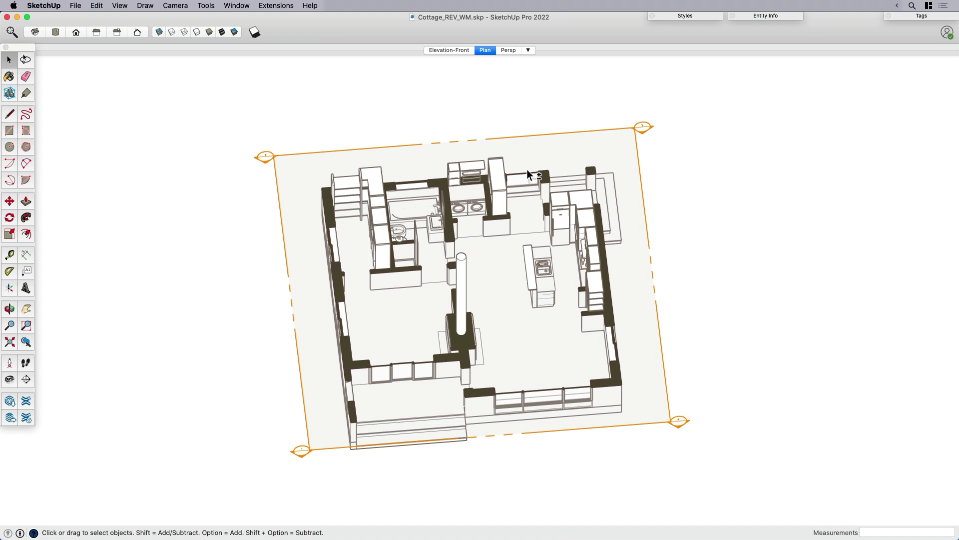
left_click(508, 50)
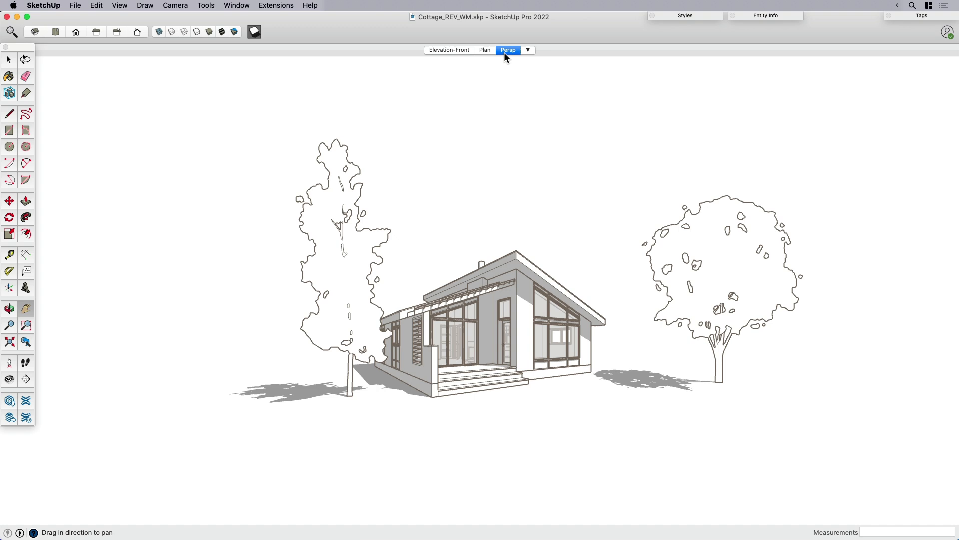
Step: Try the Shaded4 pink-tree see-through style, then revert to the default Shaded style
left_click(685, 16)
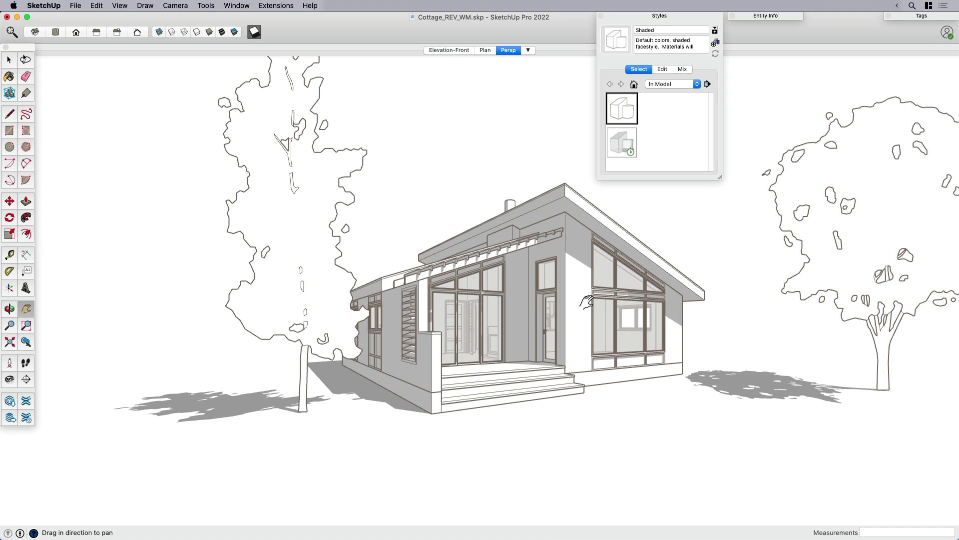
left_click(621, 142)
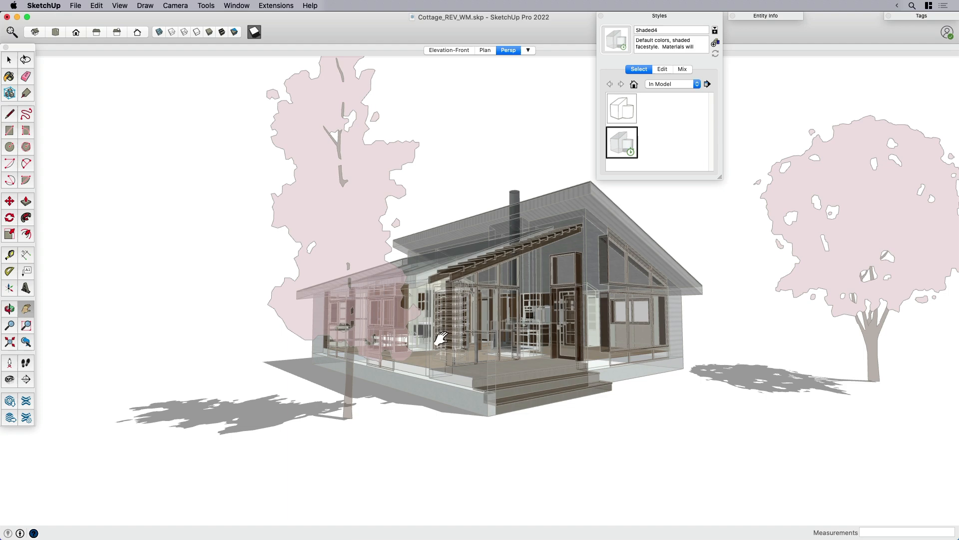
left_click(621, 108)
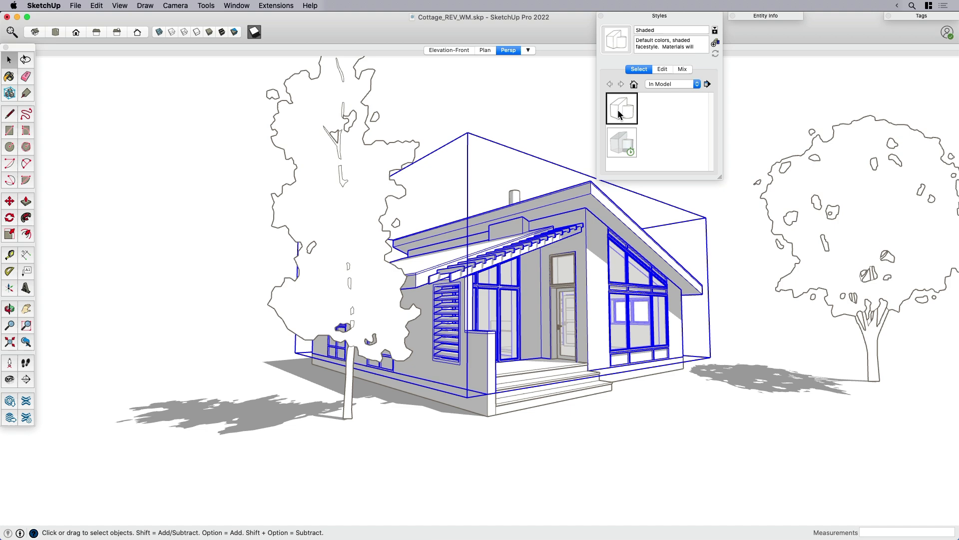
left_click(622, 143)
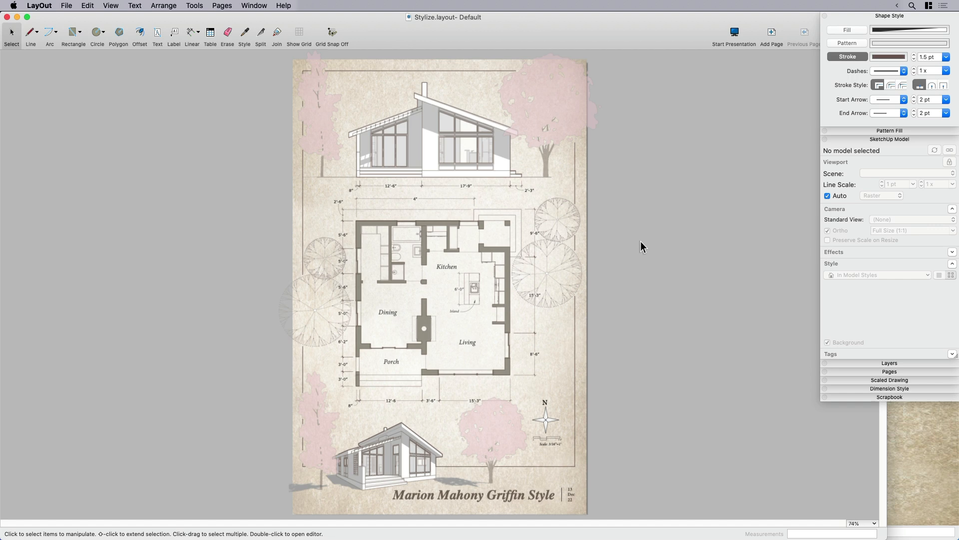
left_click(432, 245)
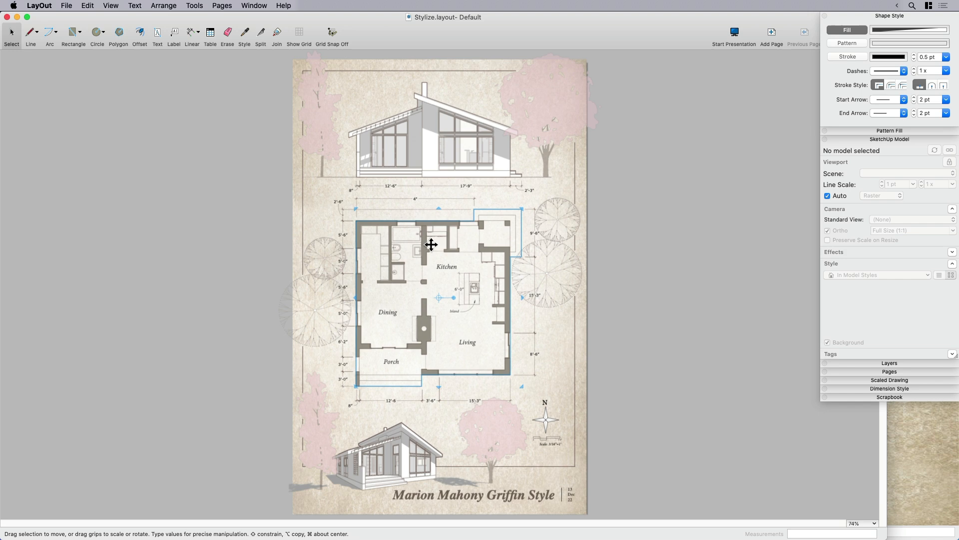
left_click(651, 258)
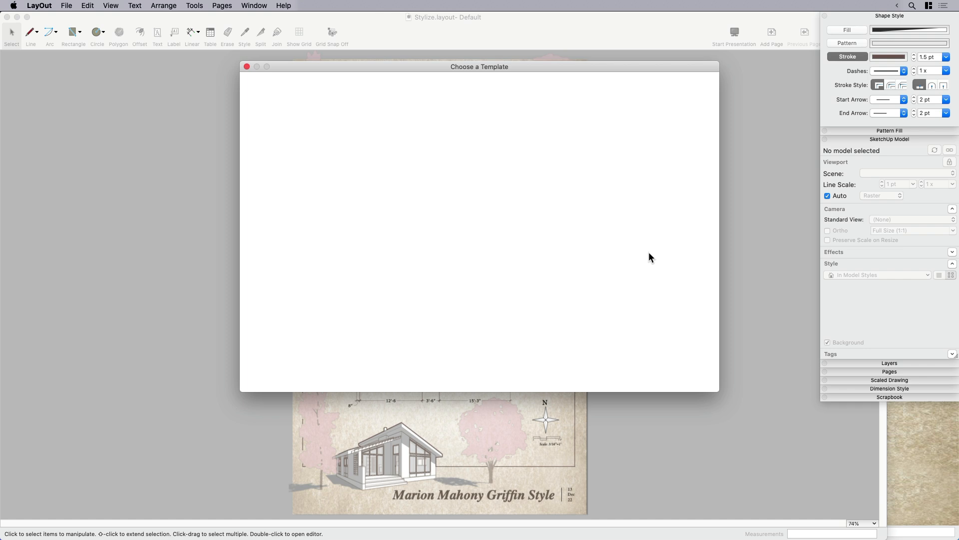
Step: Scroll the new document whose page is filled with the aged-paper image
scroll("down", 3)
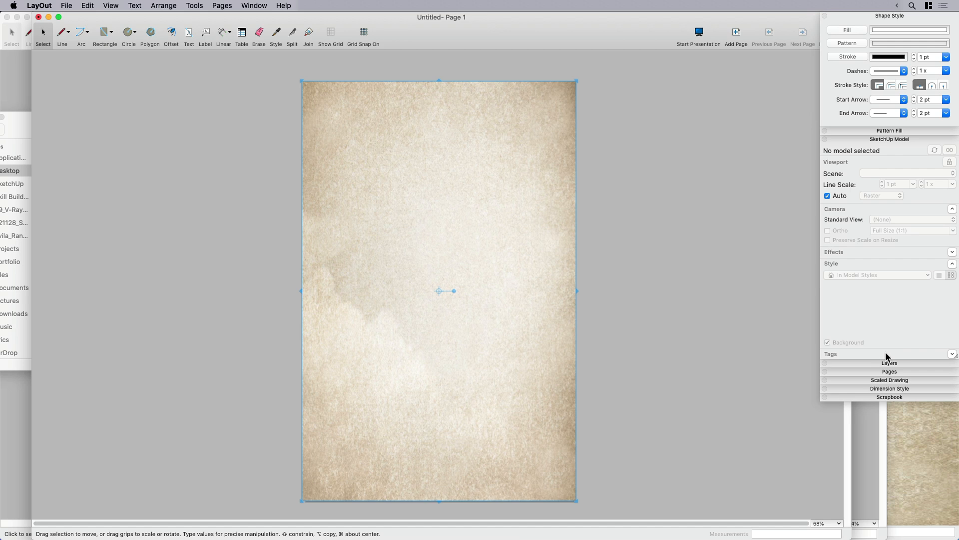
Step: Add a locked Backgound layer beneath Default holding the parchment image
left_click(889, 362)
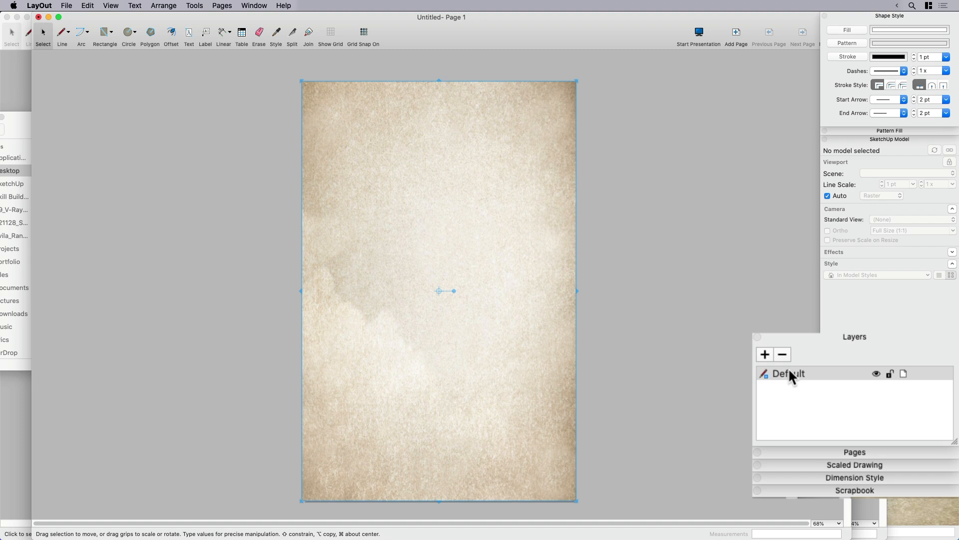
left_click(764, 354)
type("Background")
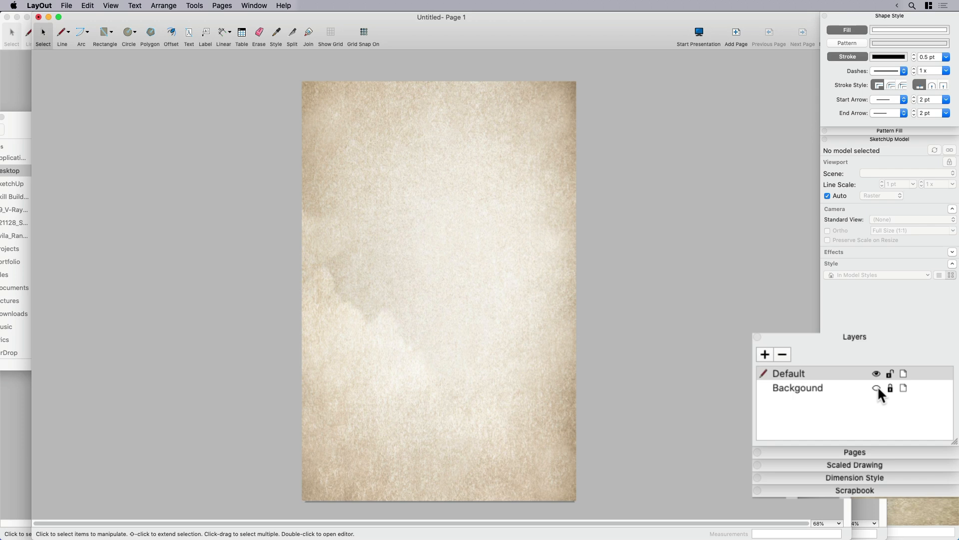
left_click(798, 387)
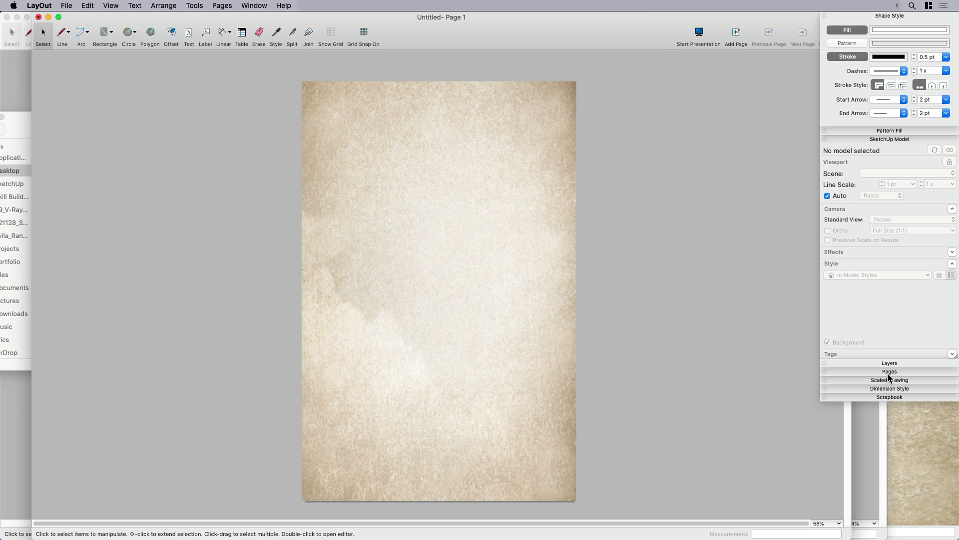
left_click(889, 363)
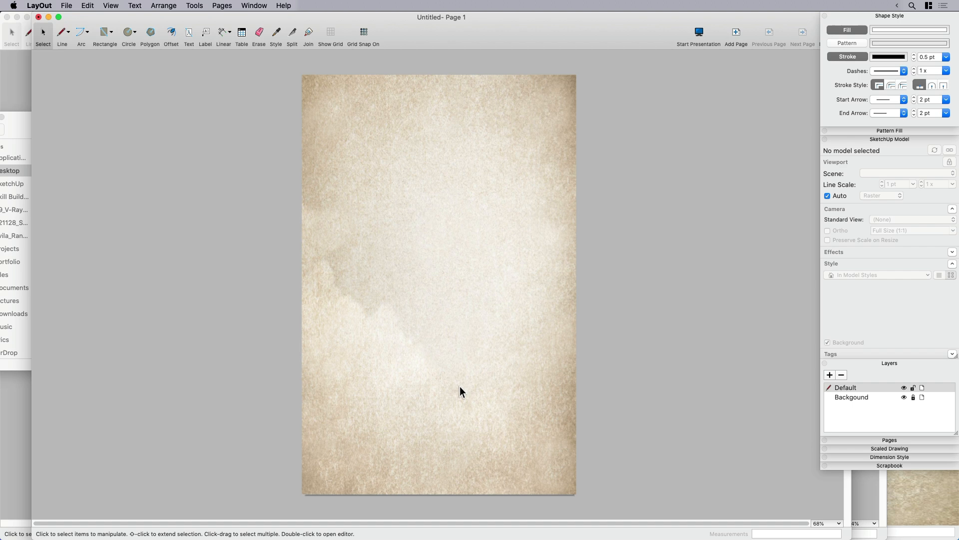
mouse_move(836, 390)
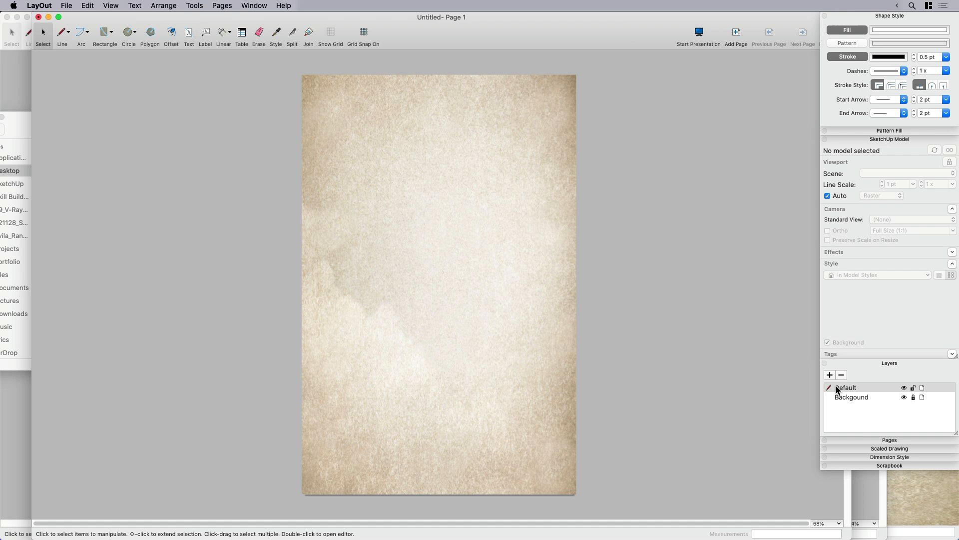
Step: Add a Fade layer and draw a white rectangle over the paper
left_click(829, 374)
type("Fade")
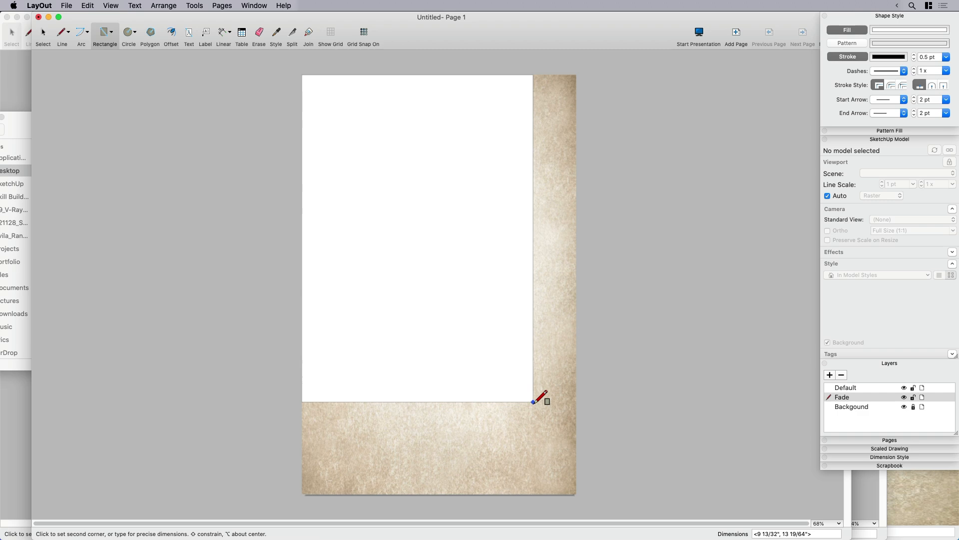
left_click(909, 30)
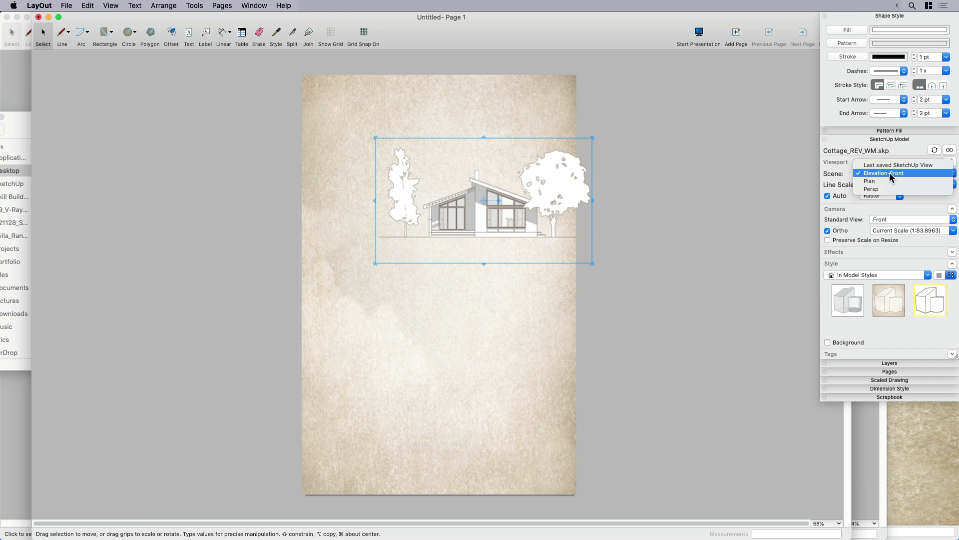
Step: Show the Plan scene in the viewport at 3/16" = 1'-0" scale
left_click(881, 173)
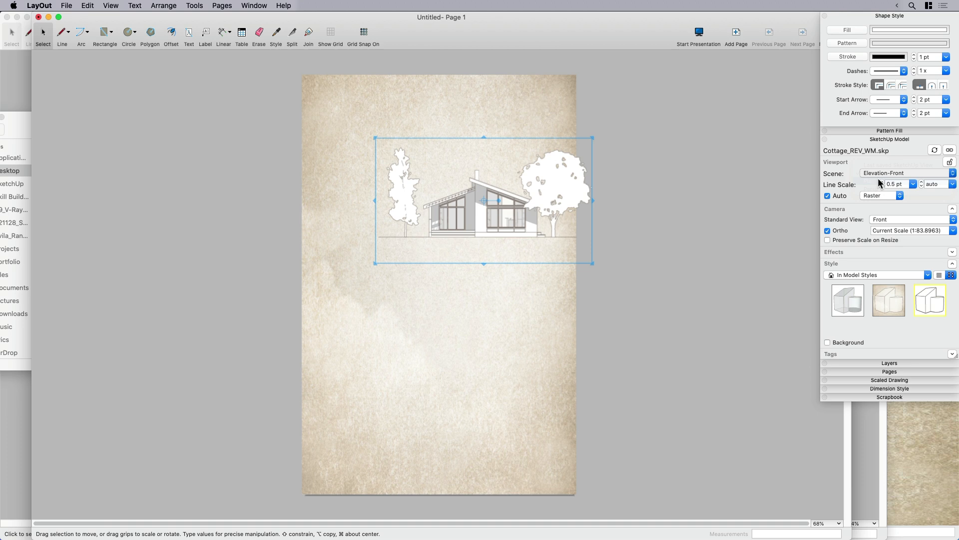
left_click(905, 173)
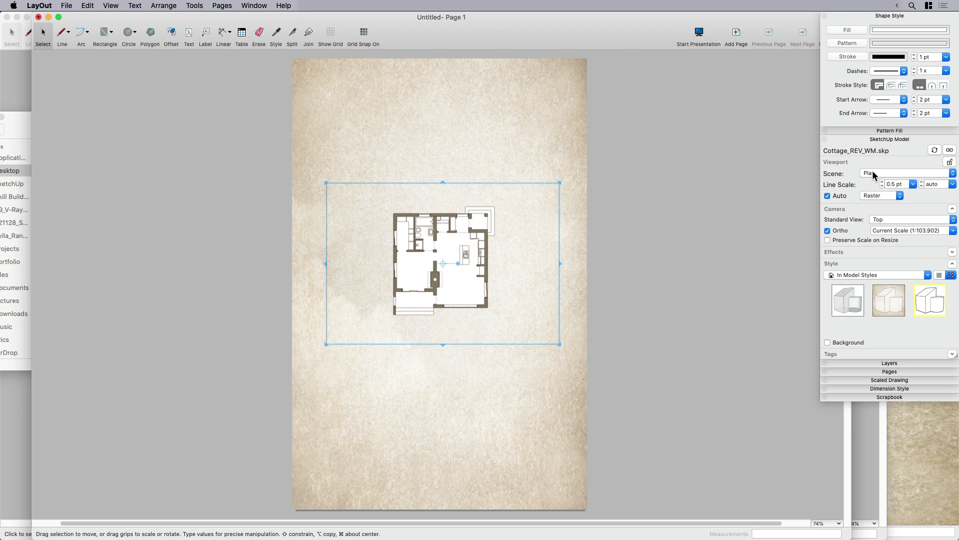
left_click(910, 230)
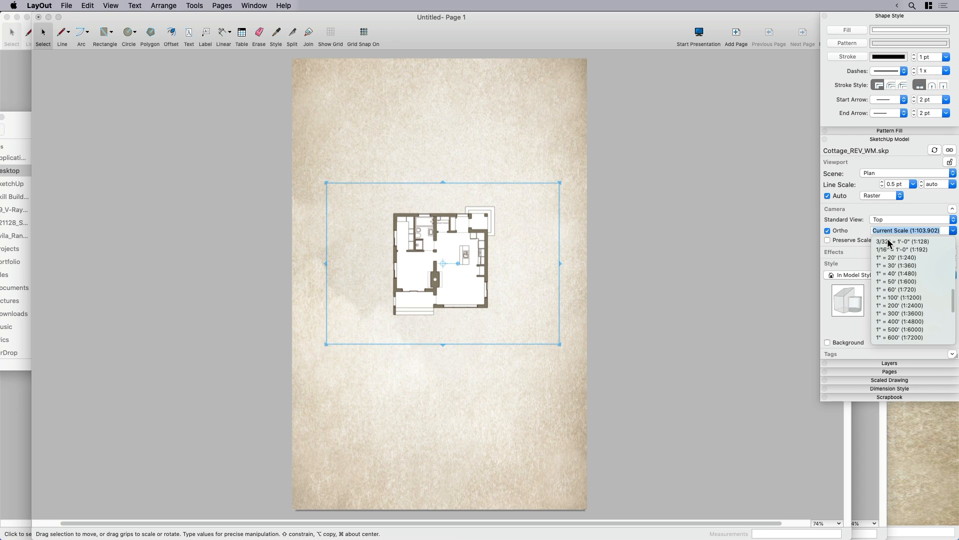
left_click(896, 241)
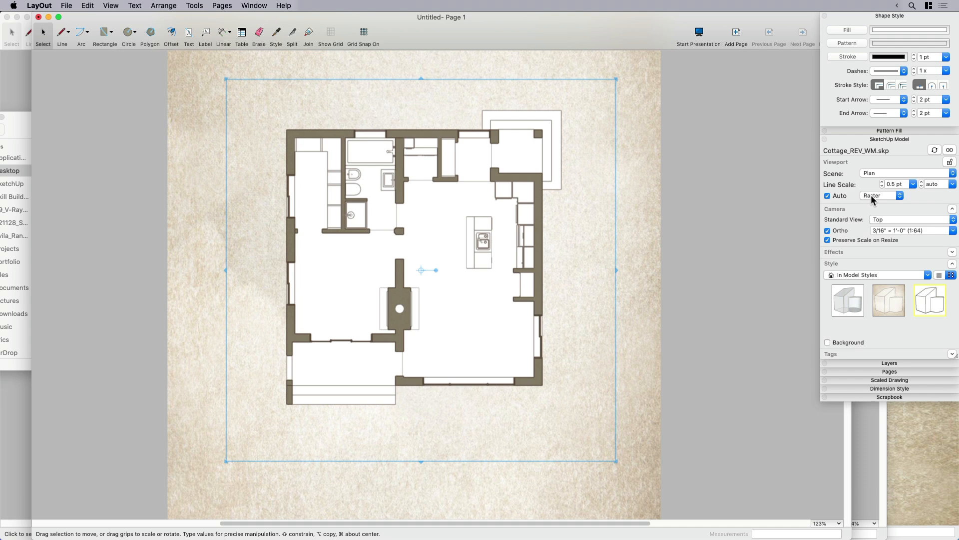
Step: Switch the plan viewport's rendering from Raster to Vector
left_click(879, 196)
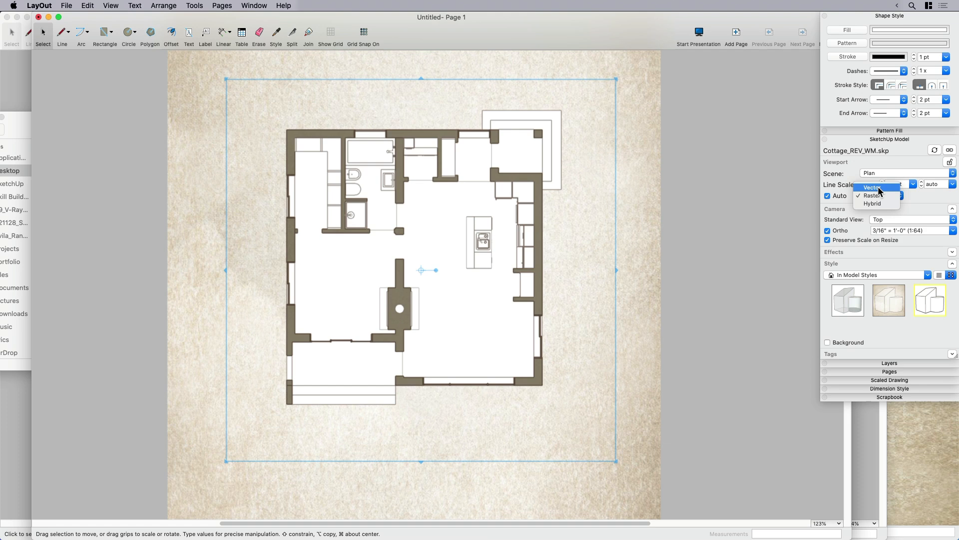
left_click(872, 186)
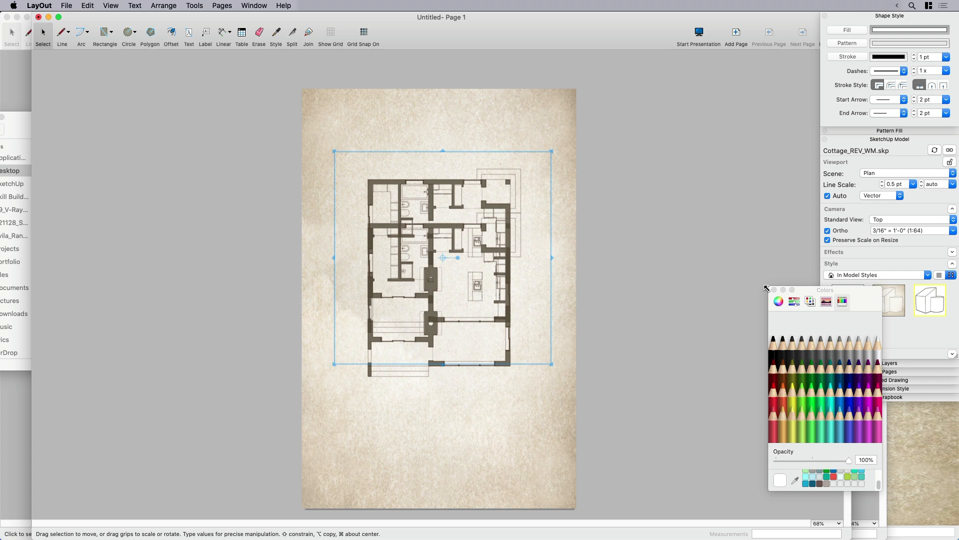
Step: Place the elevation viewport above the plan and render it Raster after trying Hybrid
left_click(766, 289)
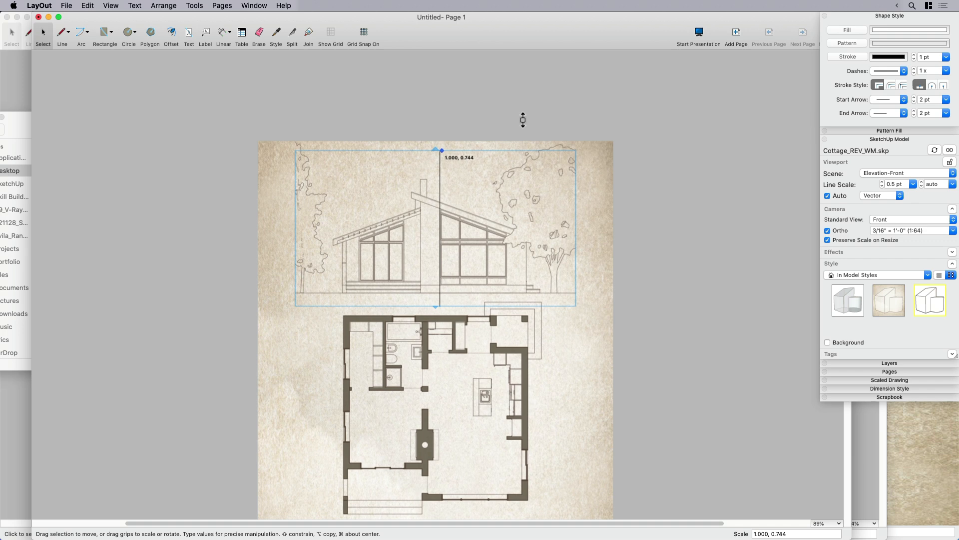
left_click(881, 195)
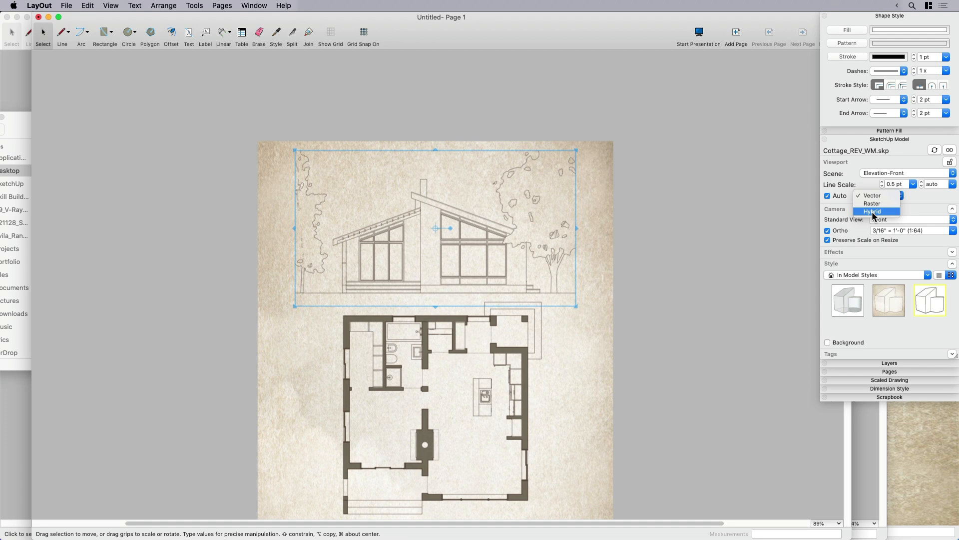
left_click(873, 211)
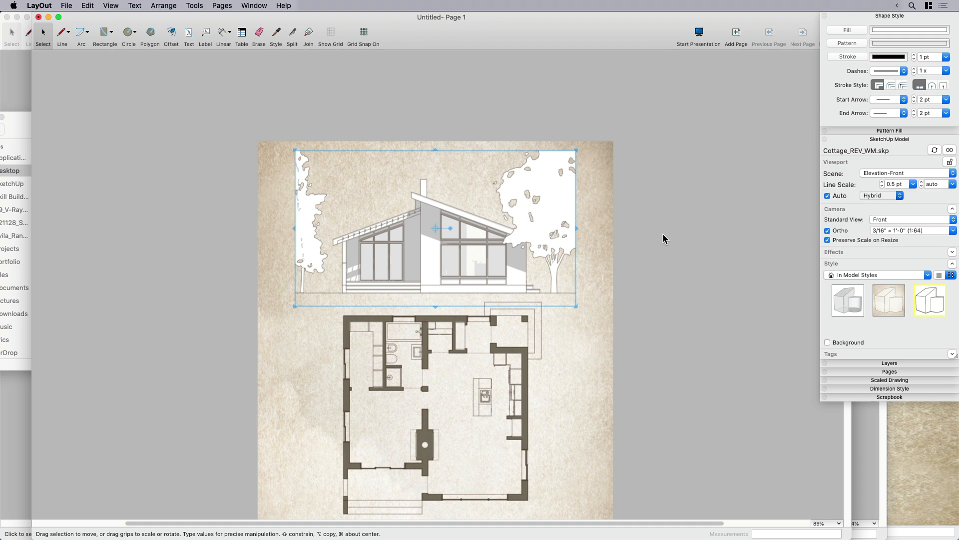
left_click(881, 195)
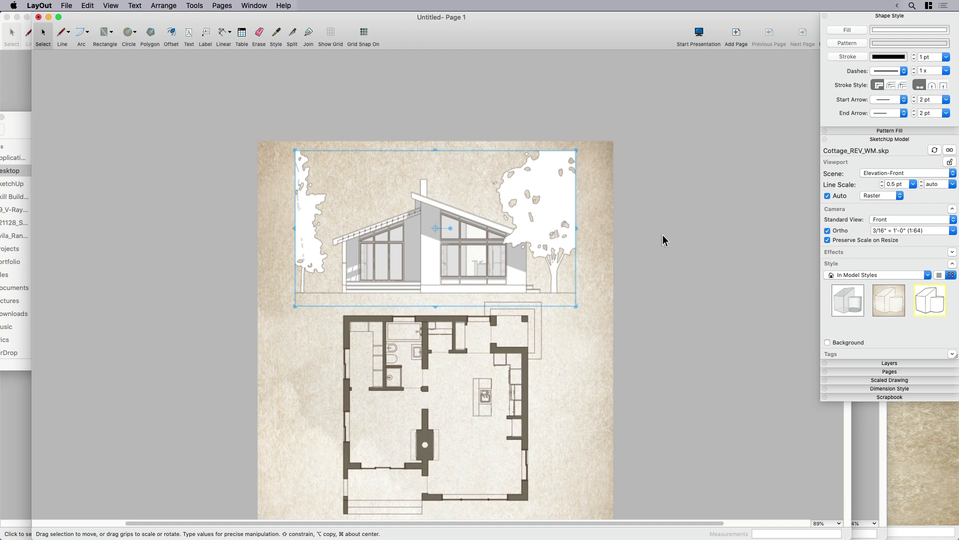
mouse_move(549, 243)
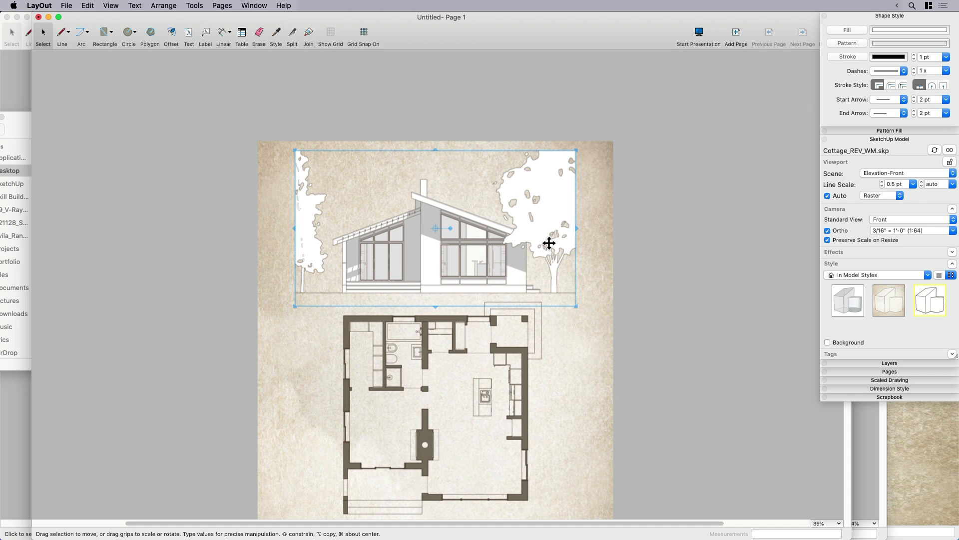
mouse_move(705, 305)
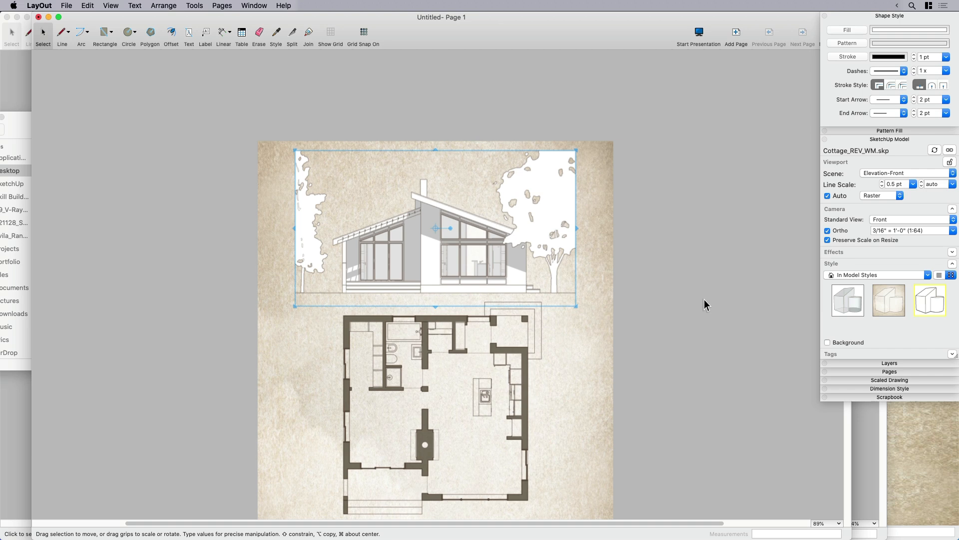
mouse_move(843, 281)
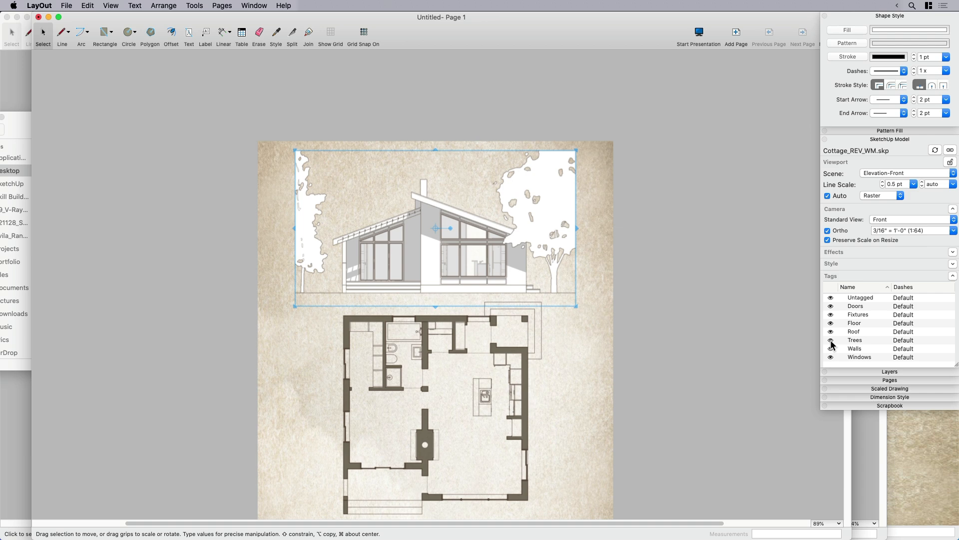
Step: Hide Trees on the elevation, then keep only trees on a widened duplicate viewport
left_click(831, 340)
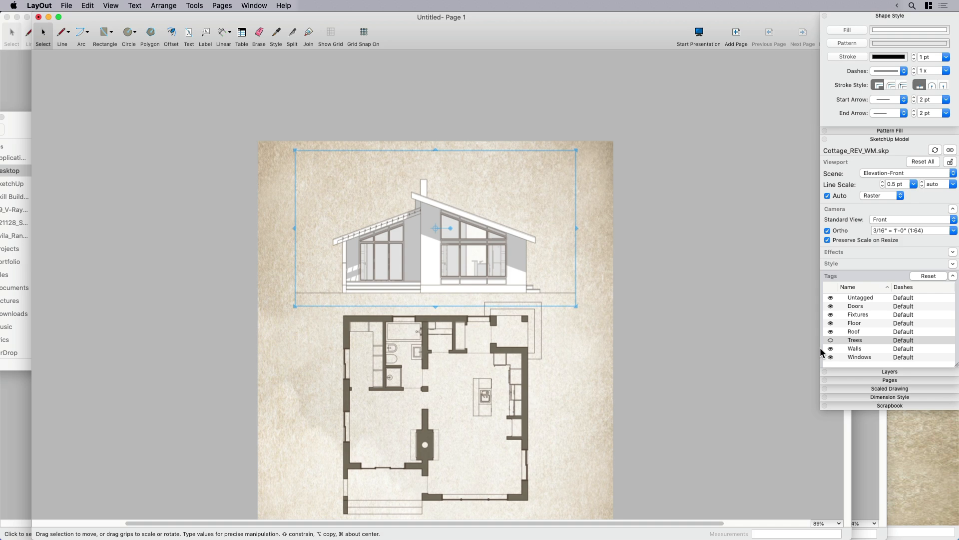
mouse_move(450, 247)
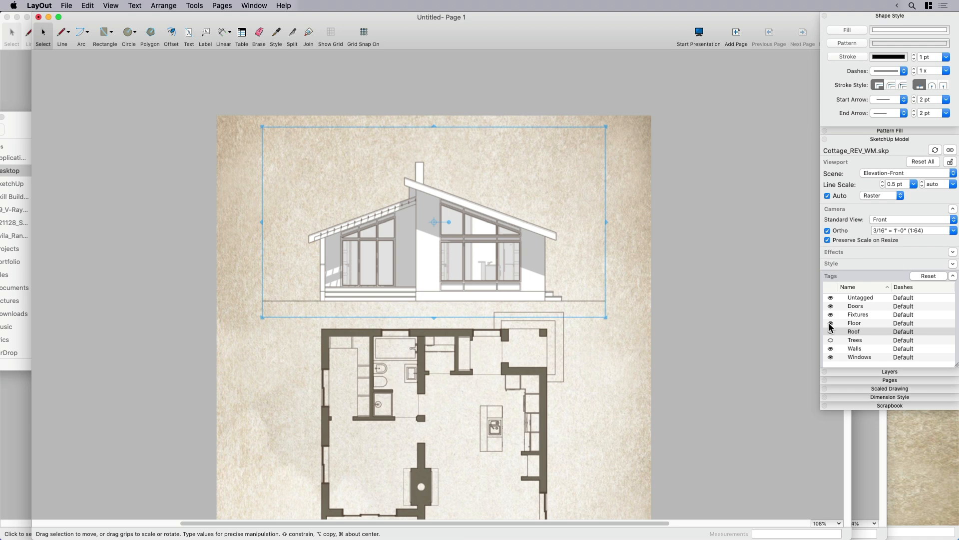
left_click(831, 340)
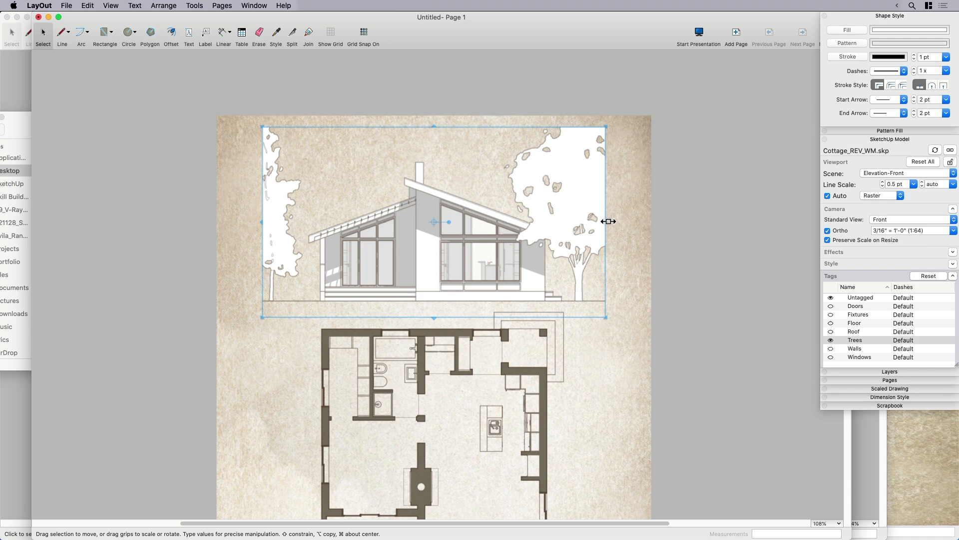
left_click(704, 239)
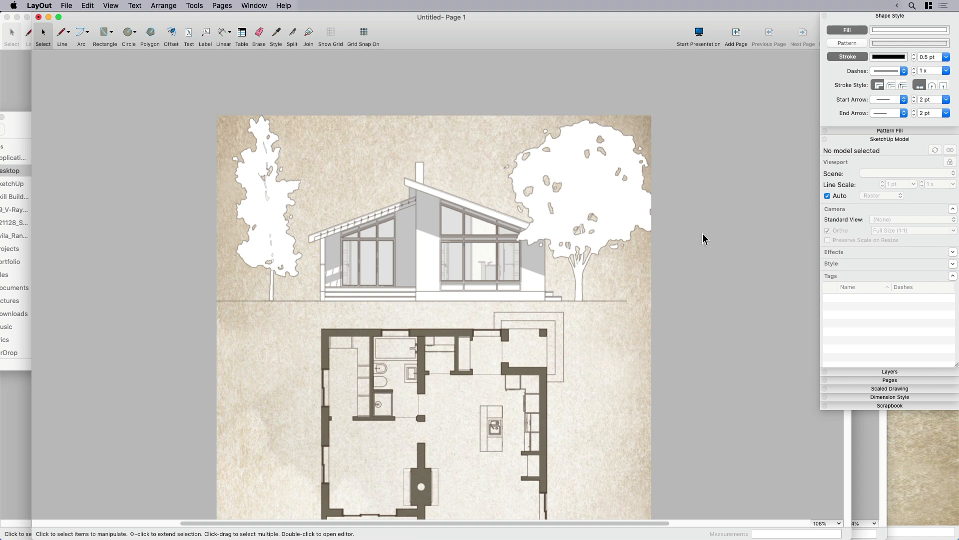
left_click(434, 208)
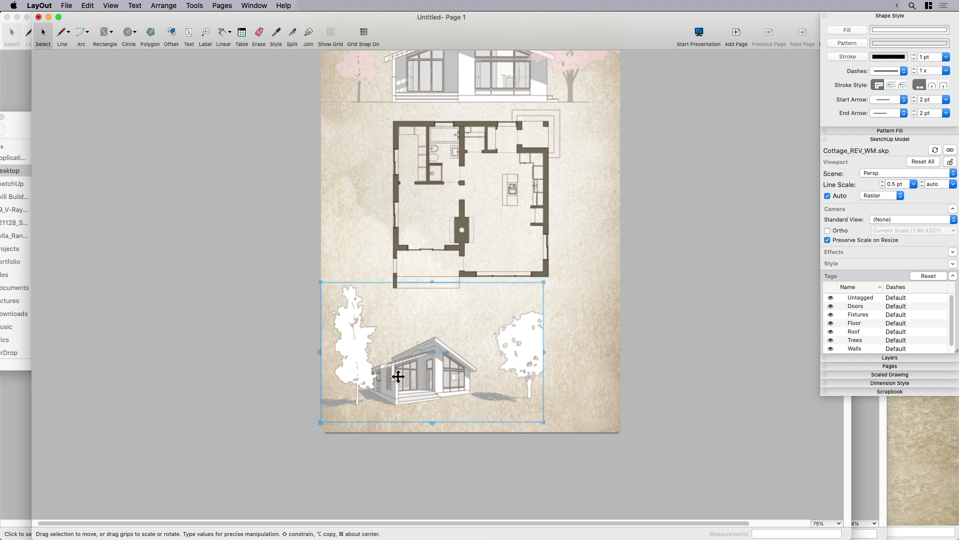
Step: Select the perspective viewport to give its trees a pink fill
left_click(744, 374)
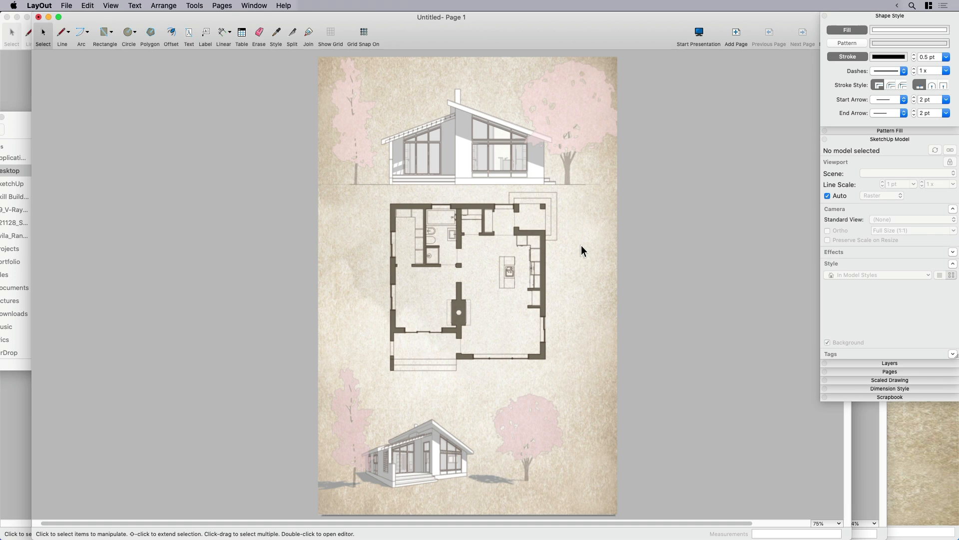
left_click(224, 34)
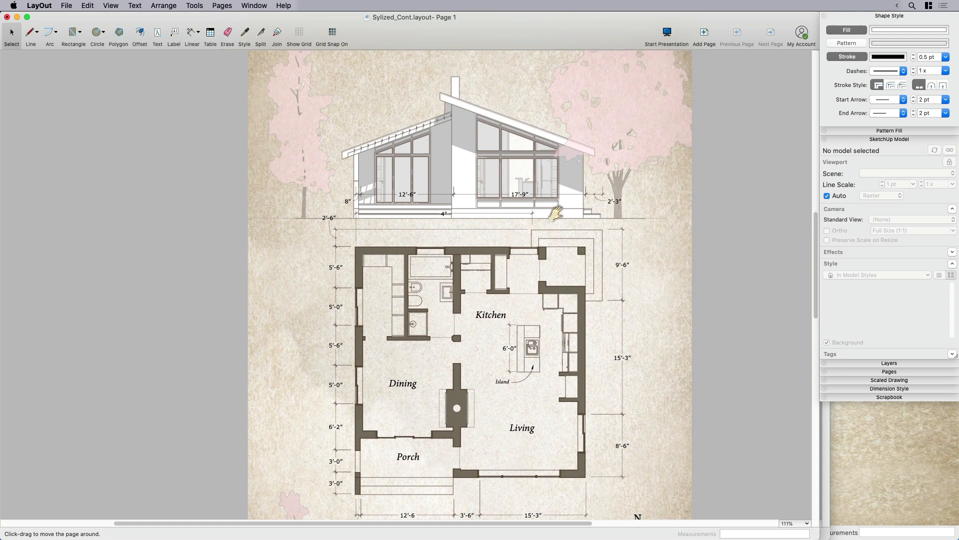
left_click(489, 166)
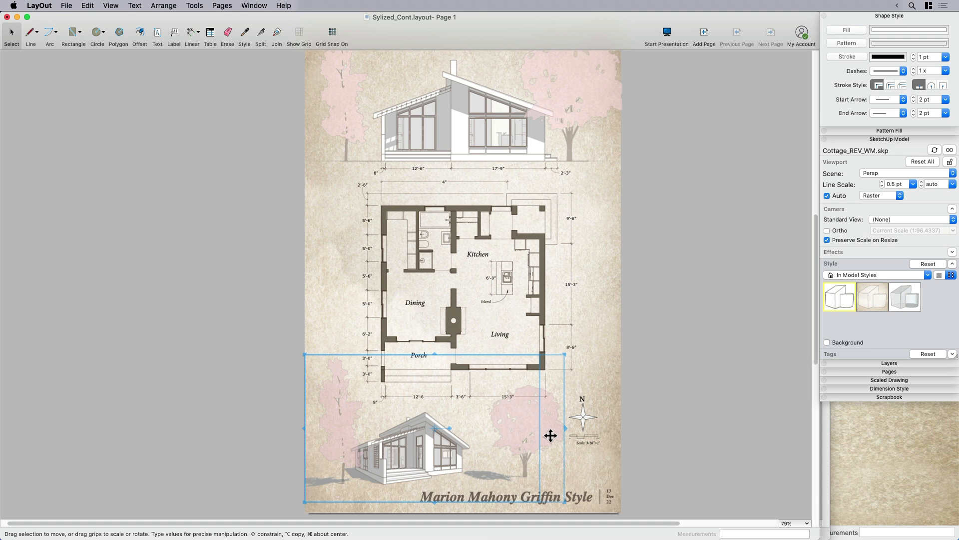
left_click(636, 128)
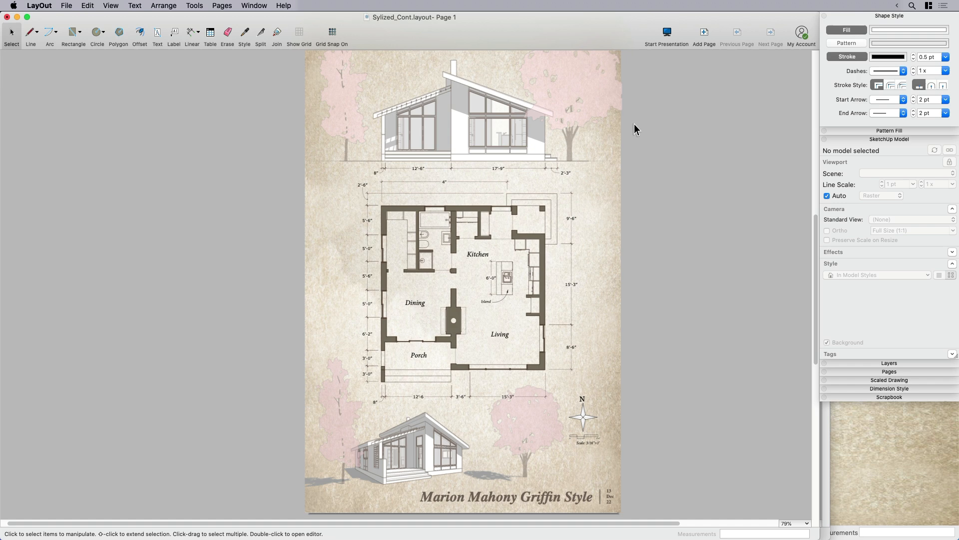
mouse_move(724, 304)
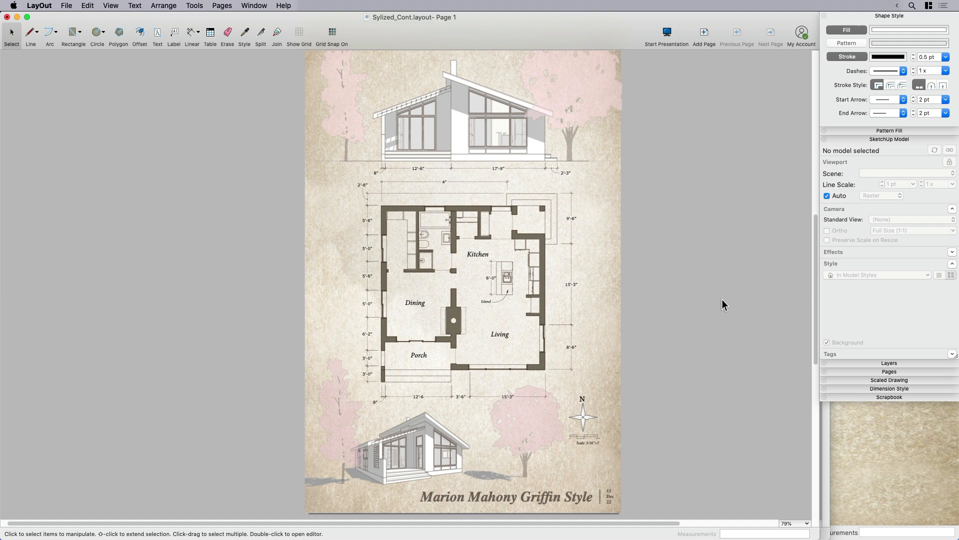
mouse_move(722, 295)
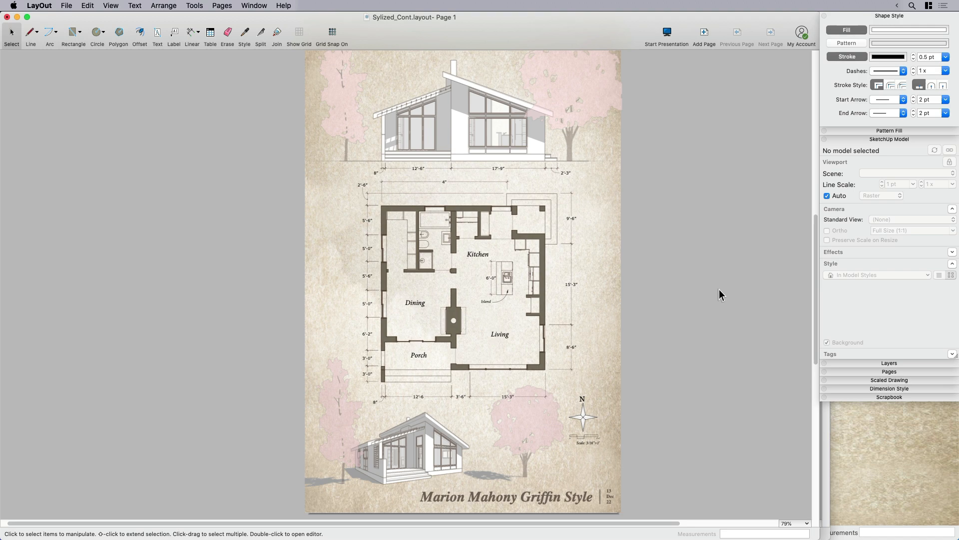
Step: Place a tree from the Trees (Plan) Assortment scrapbook and give its outline a muted sepia stroke
left_click(888, 396)
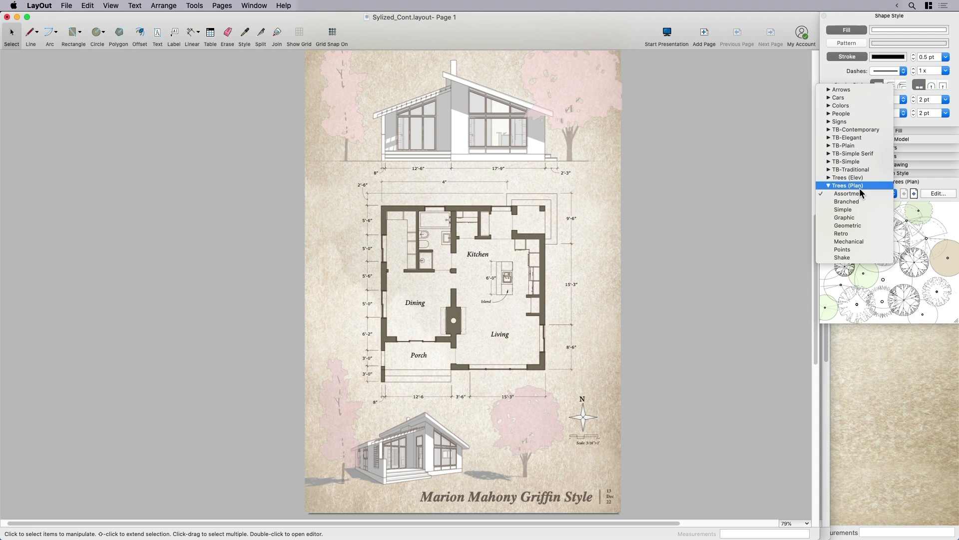
left_click(850, 192)
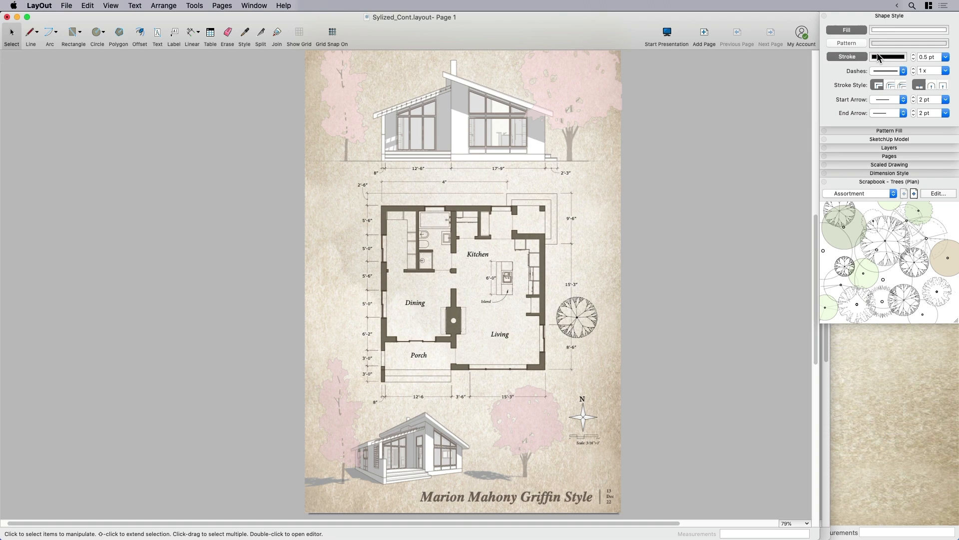
left_click(887, 56)
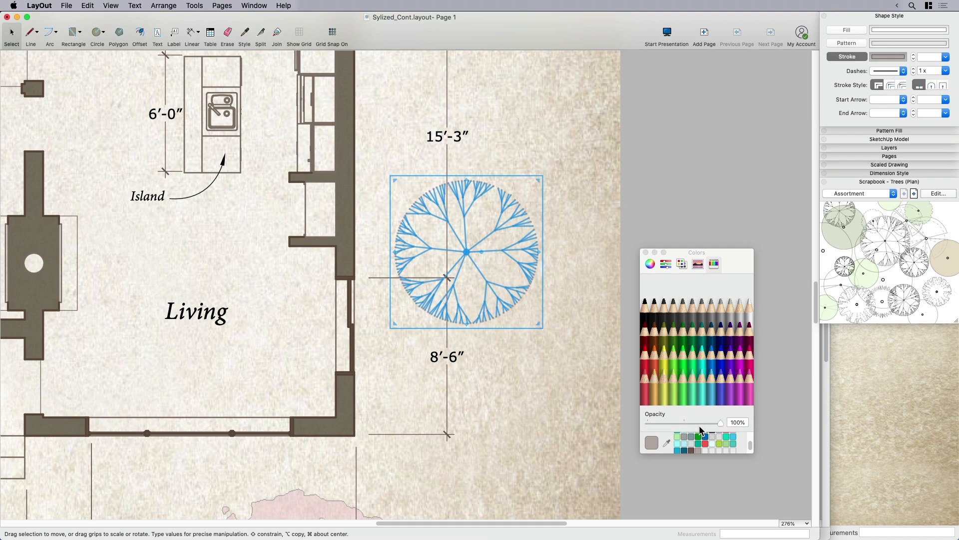
left_click(651, 442)
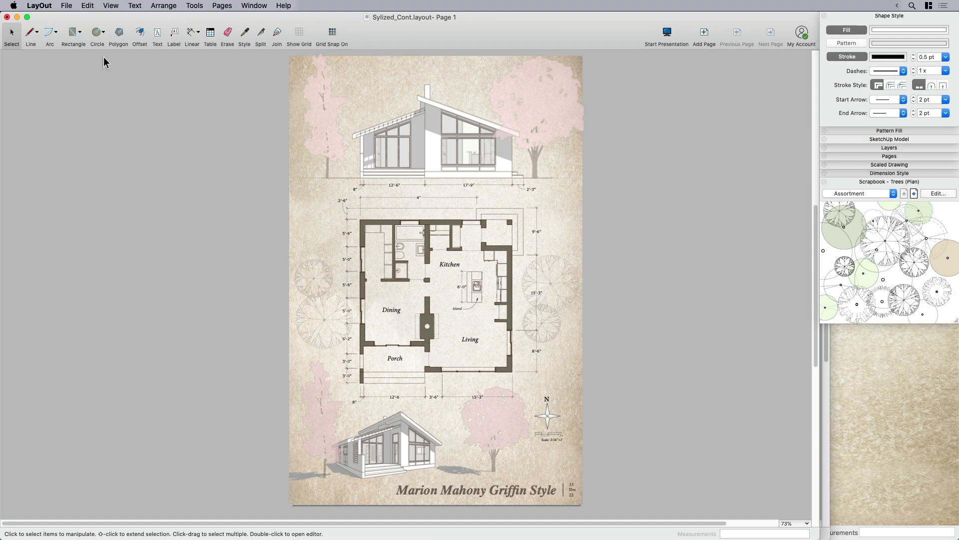
Step: Draw a rectangle inset from the page edges and set its stroke to sepia
left_click(73, 32)
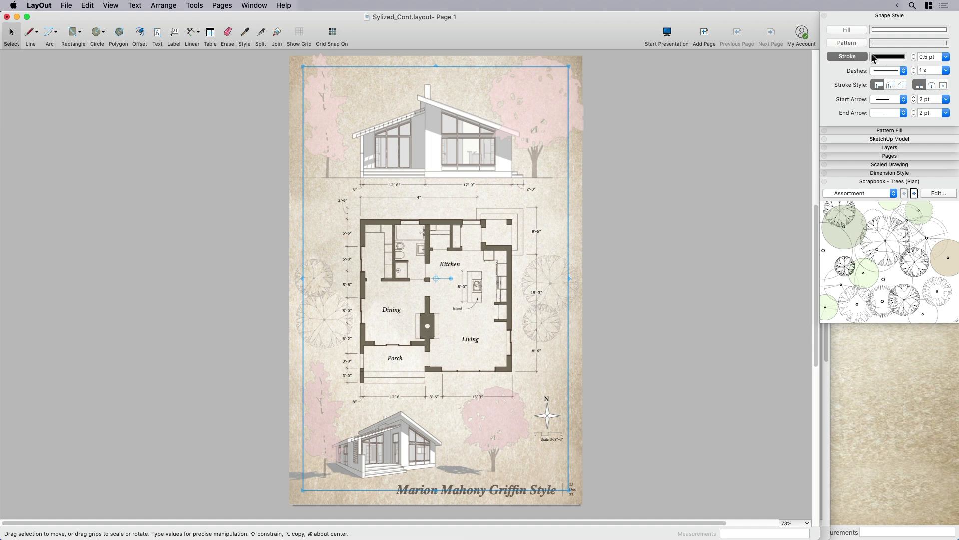
left_click(888, 56)
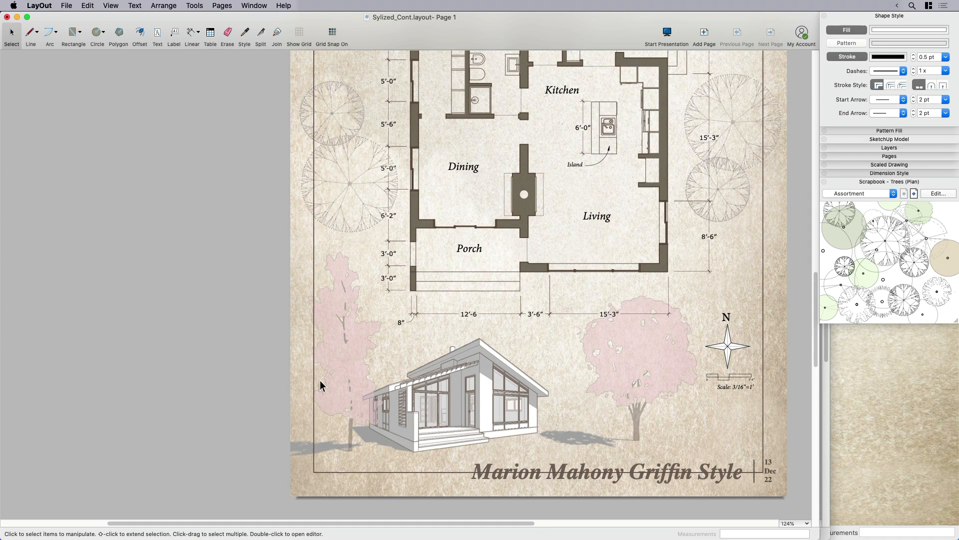
Step: Zoom in and split the border line where the pink tree crosses it
scroll("up", 3)
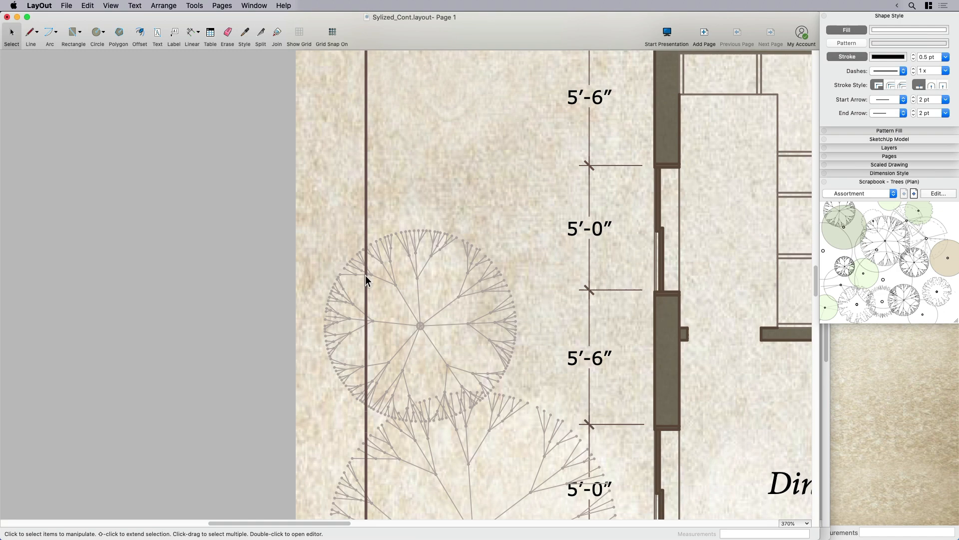
scroll("up", 3)
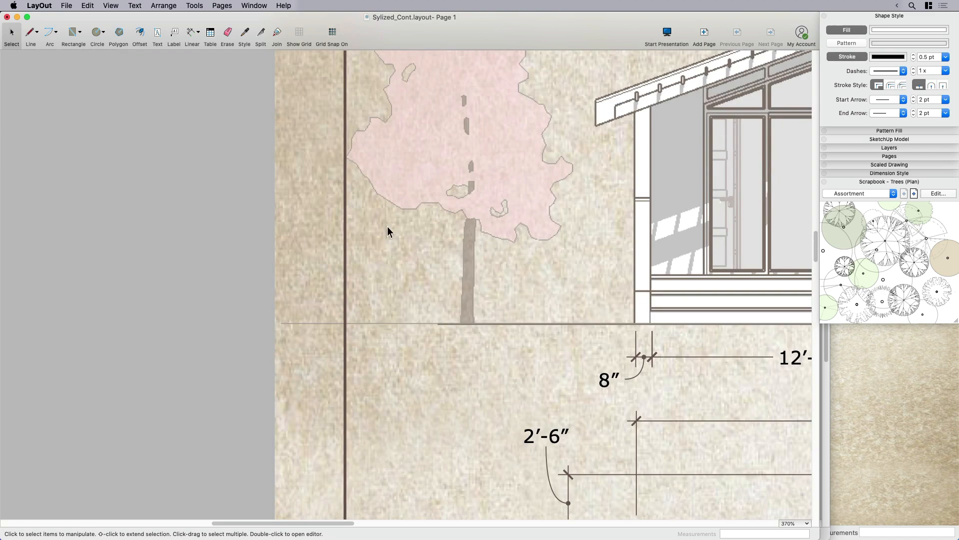
left_click(261, 32)
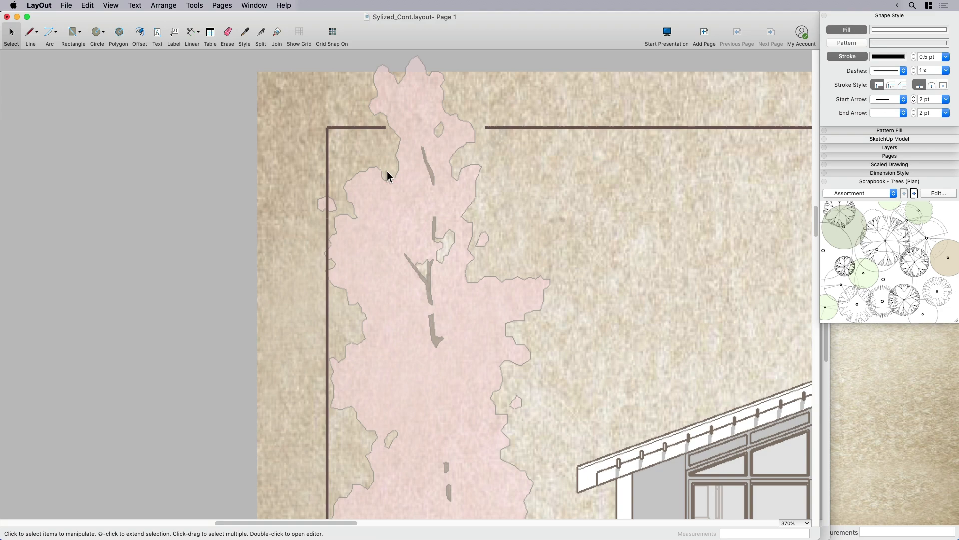
scroll("down", 3)
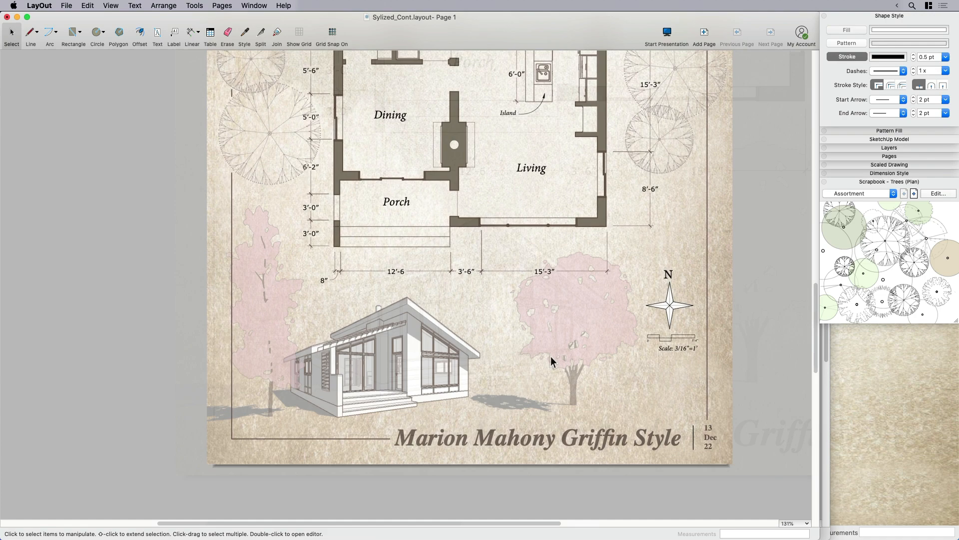
scroll("down", 3)
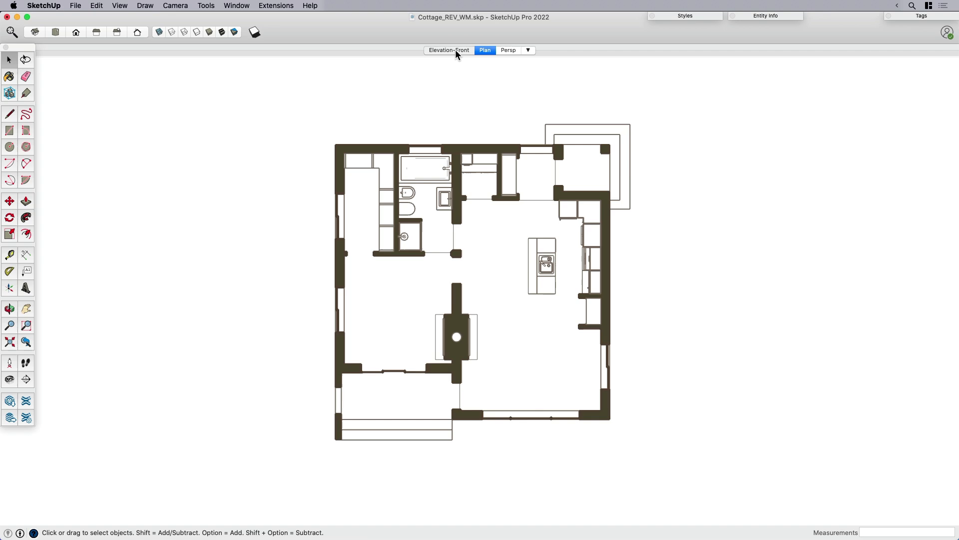
Step: Switch SketchUp to the Elevation-Front scene of the cottage
left_click(448, 50)
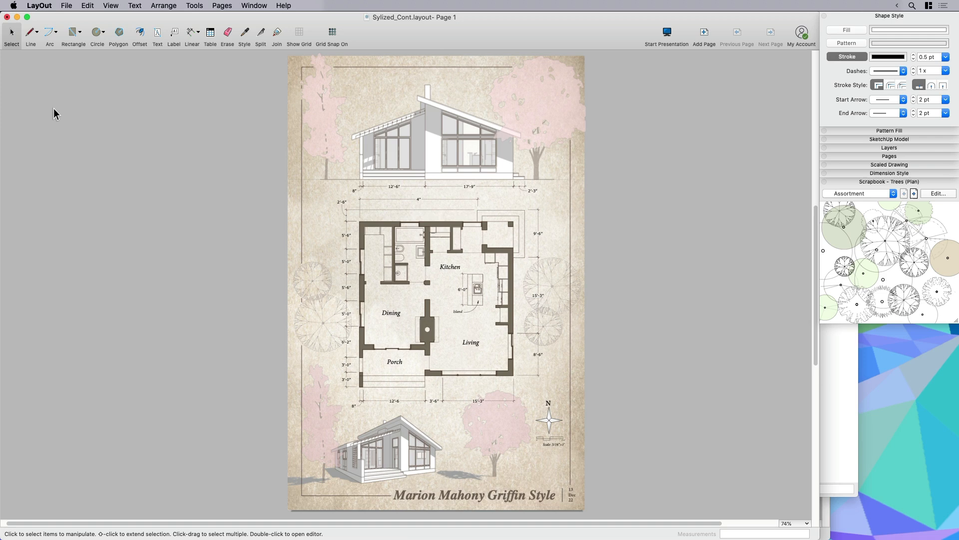
left_click(437, 125)
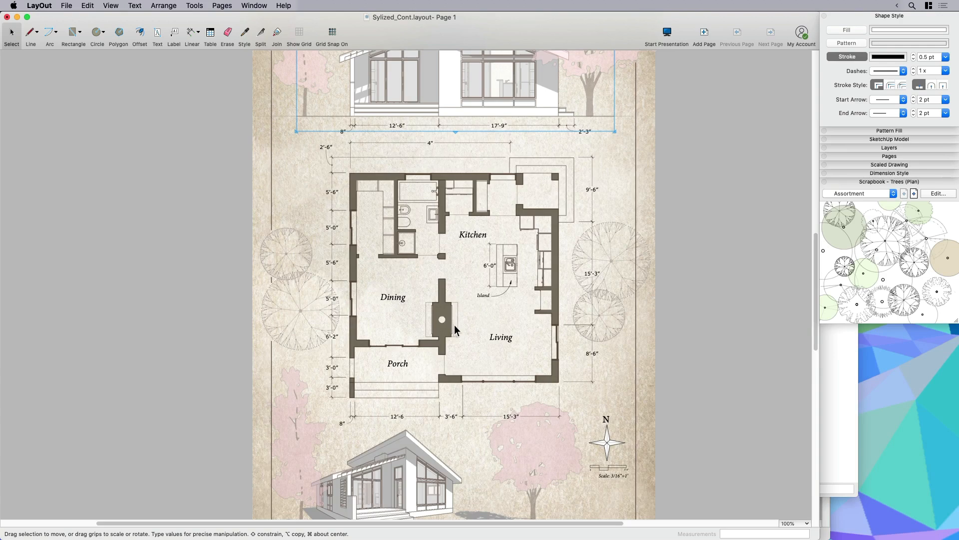
scroll("down", 3)
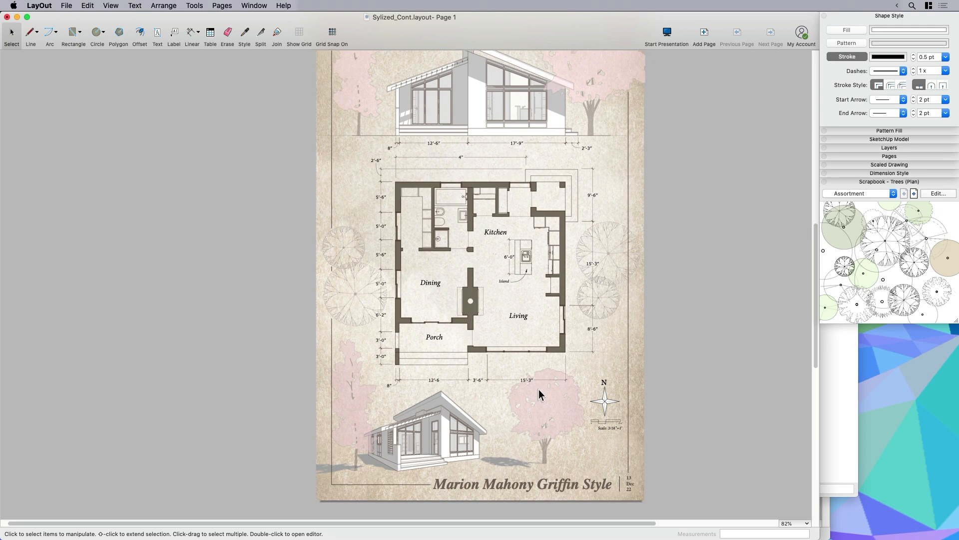